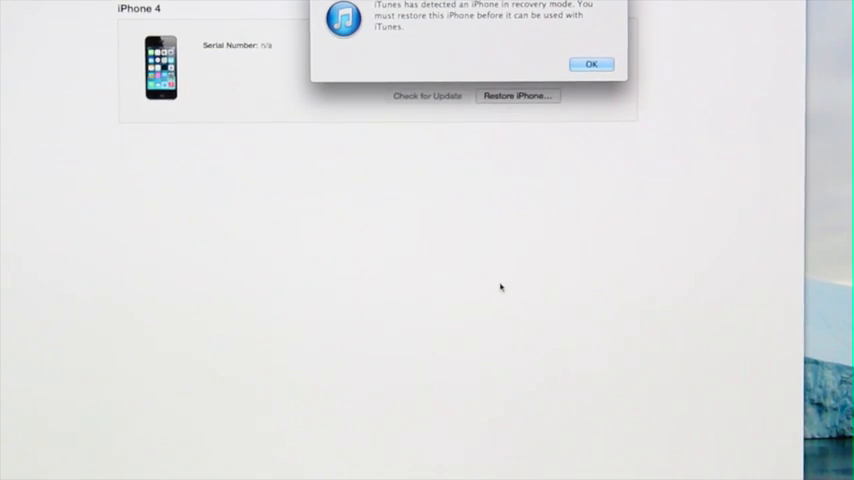
Step: Dismiss the iTunes alert reporting an iPhone detected in recovery mode
left_click(592, 64)
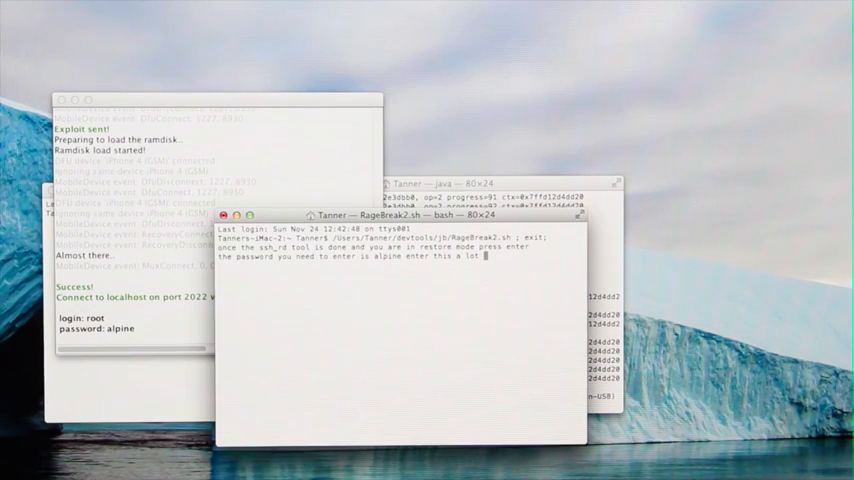
Step: Continue the Ragebreak2 script so the SSH login to localhost asks for the root password
key("Return")
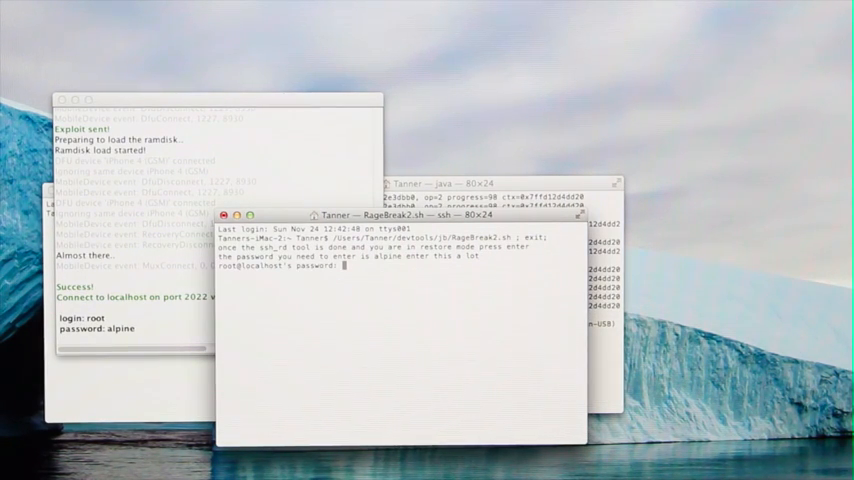